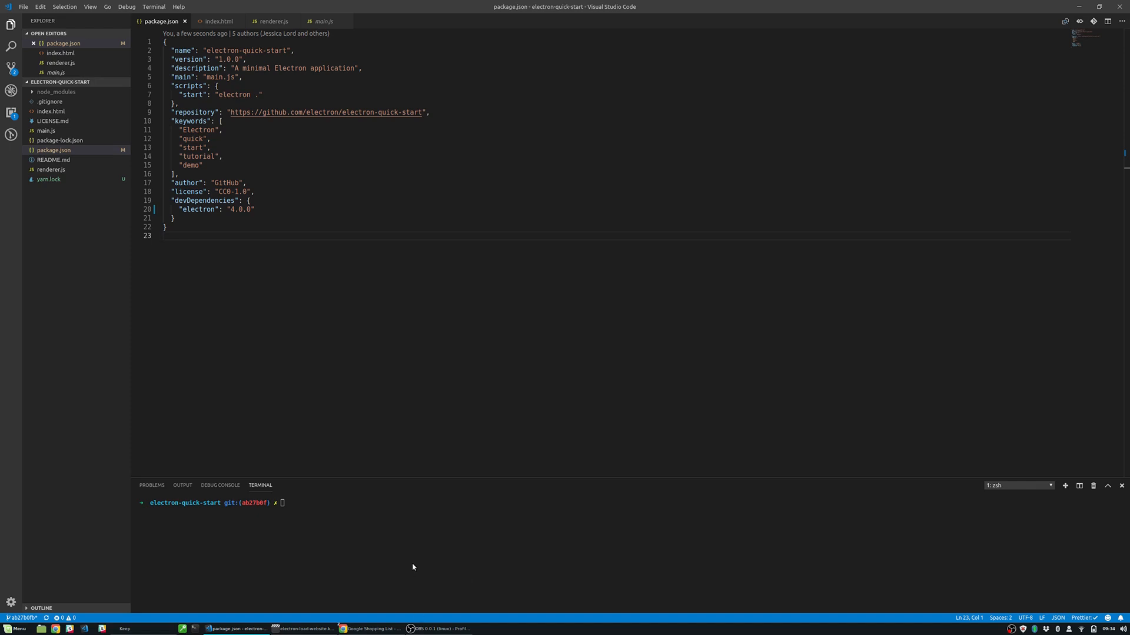
Switch to Chrome showing the Google Shopping List page with My shopping list open.
{"action": "left_click", "coordinate": [370, 628]}
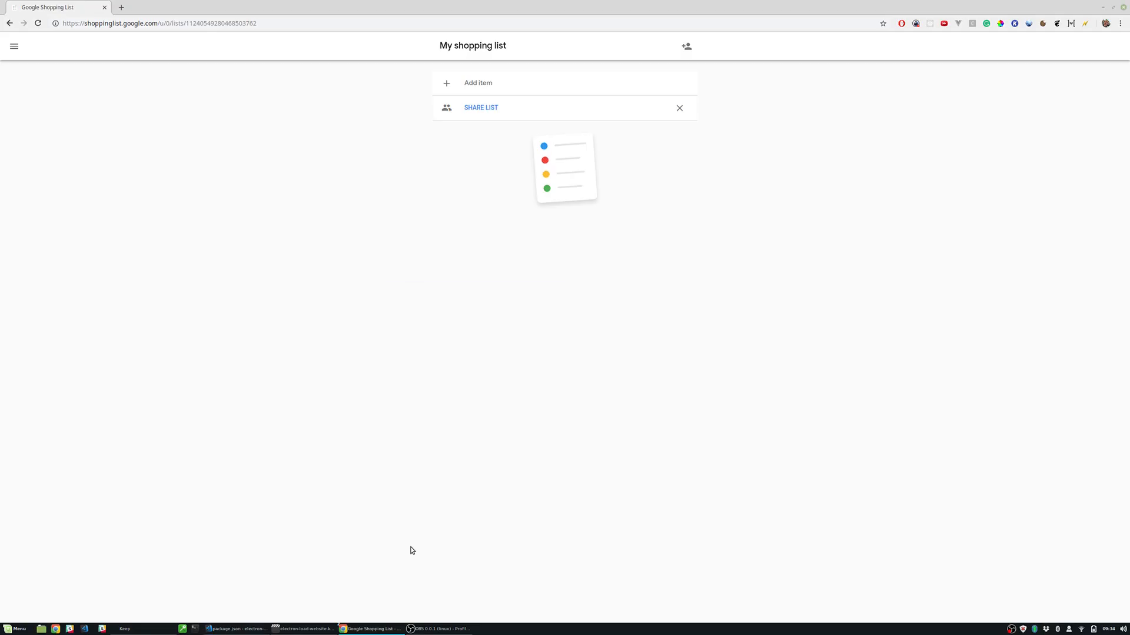
{"action": "mouse_move", "coordinate": [409, 442]}
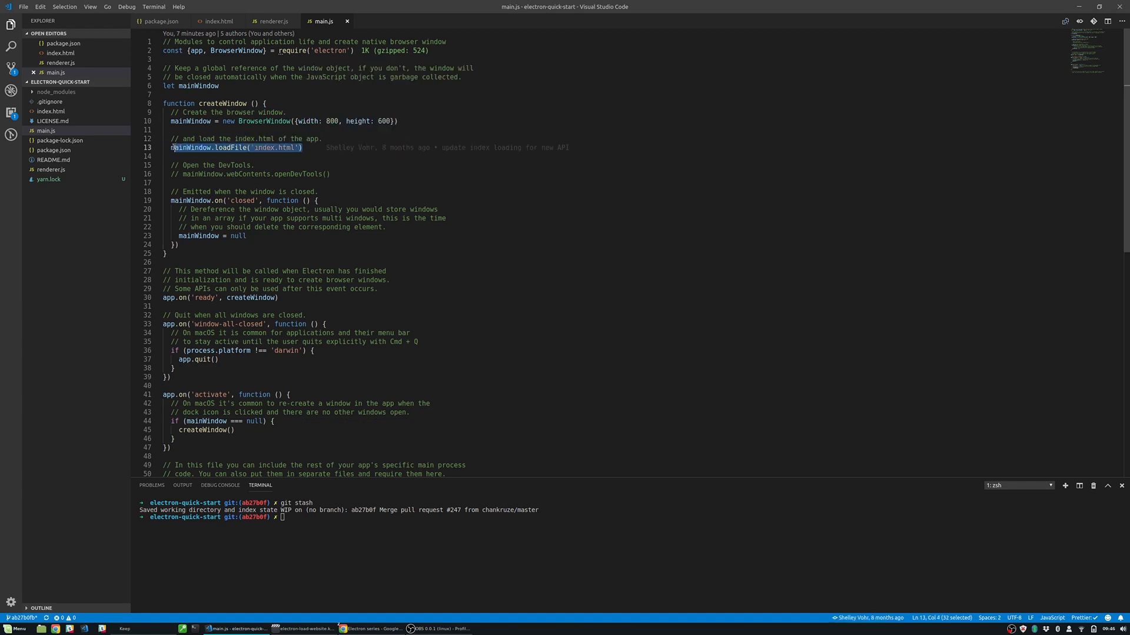
Load shoppinglist.google.com in mainWindow, save main.js with Prettier, and start a new function.
{"action": "type", "text": "mainWindow.loadURL(\"https://shoppinglist.google.com/\");"}
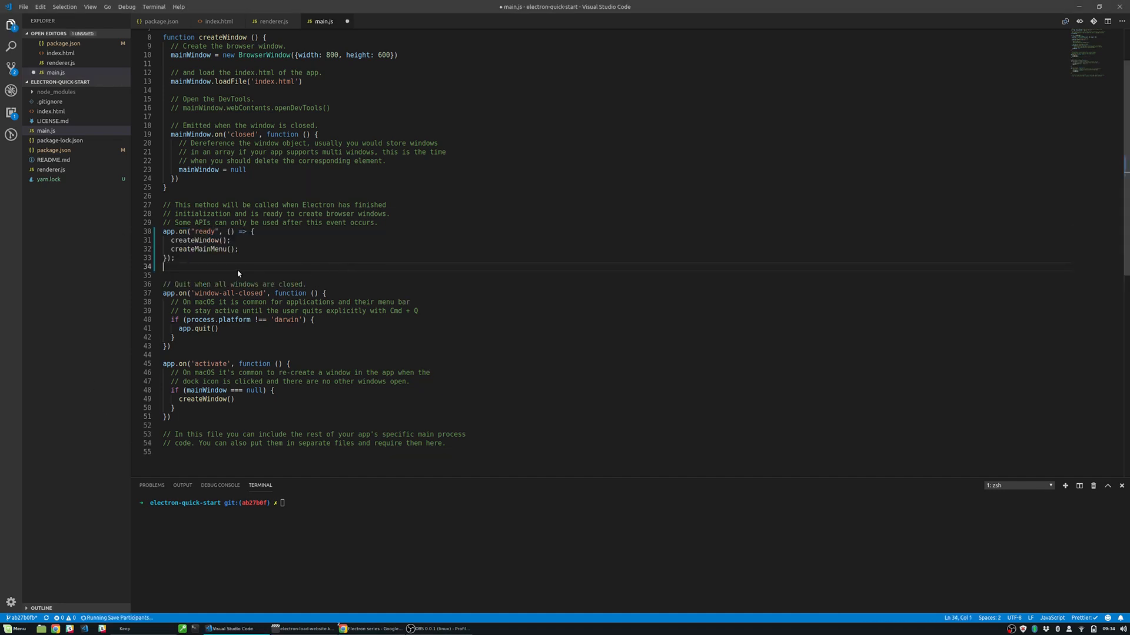
{"action": "key", "text": "Ctrl+s"}
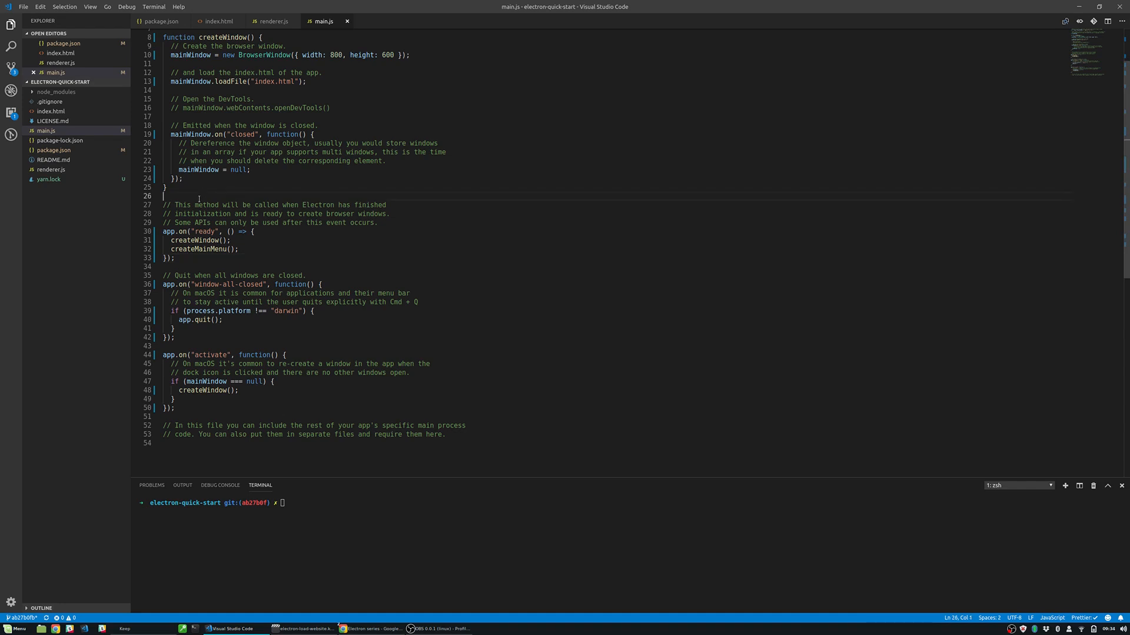
{"action": "type", "text": "function createMainMenu"}
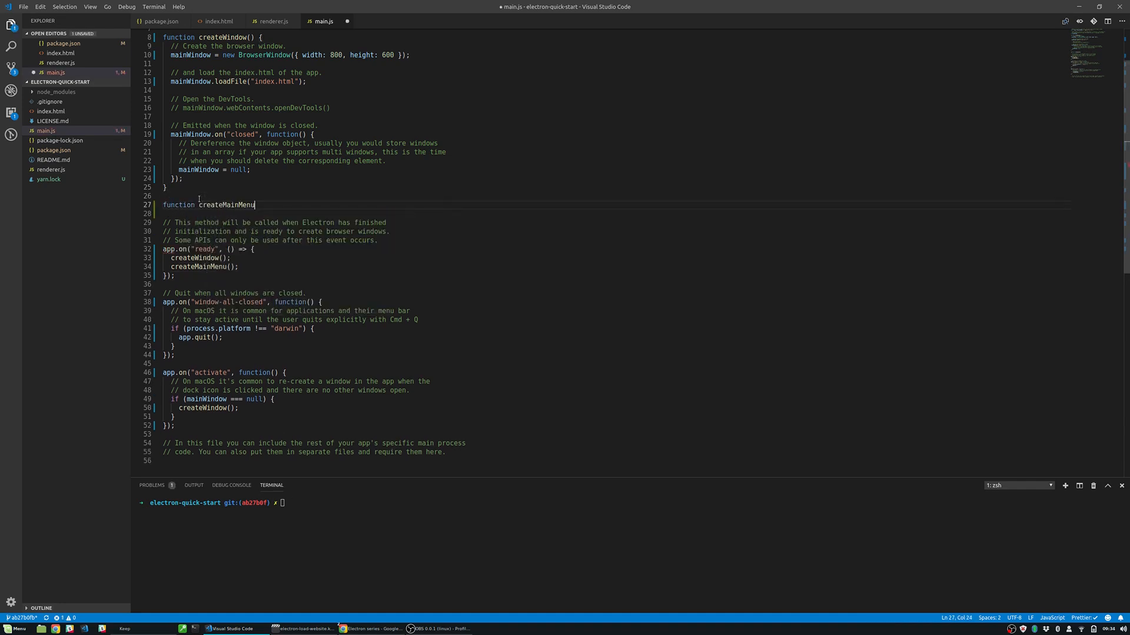
Write createMainMenu's Lists template with 'Create new list', CommandOrControl+N, sending 'create-list'.
{"action": "type", "text": "() {"}
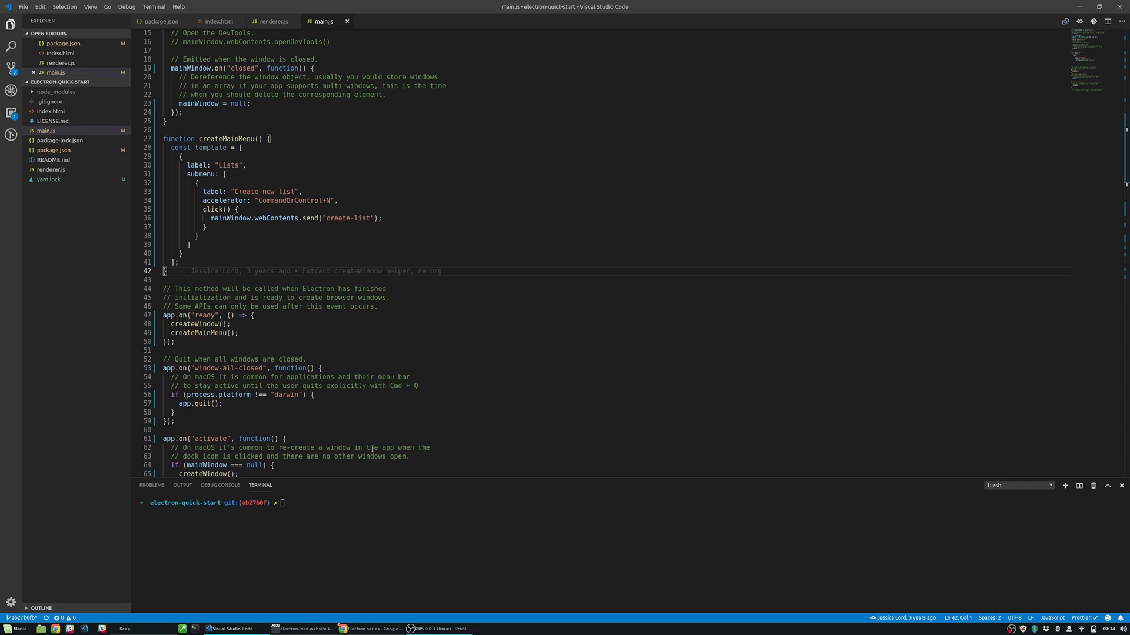
{"action": "mouse_move", "coordinate": [452, 219]}
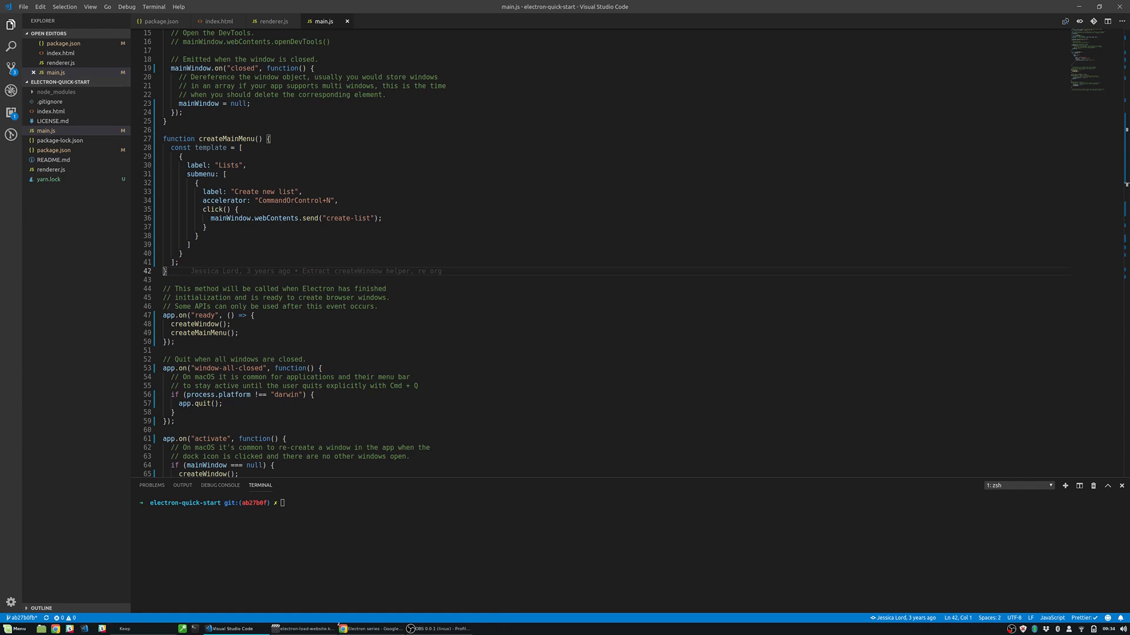
{"action": "mouse_move", "coordinate": [351, 398]}
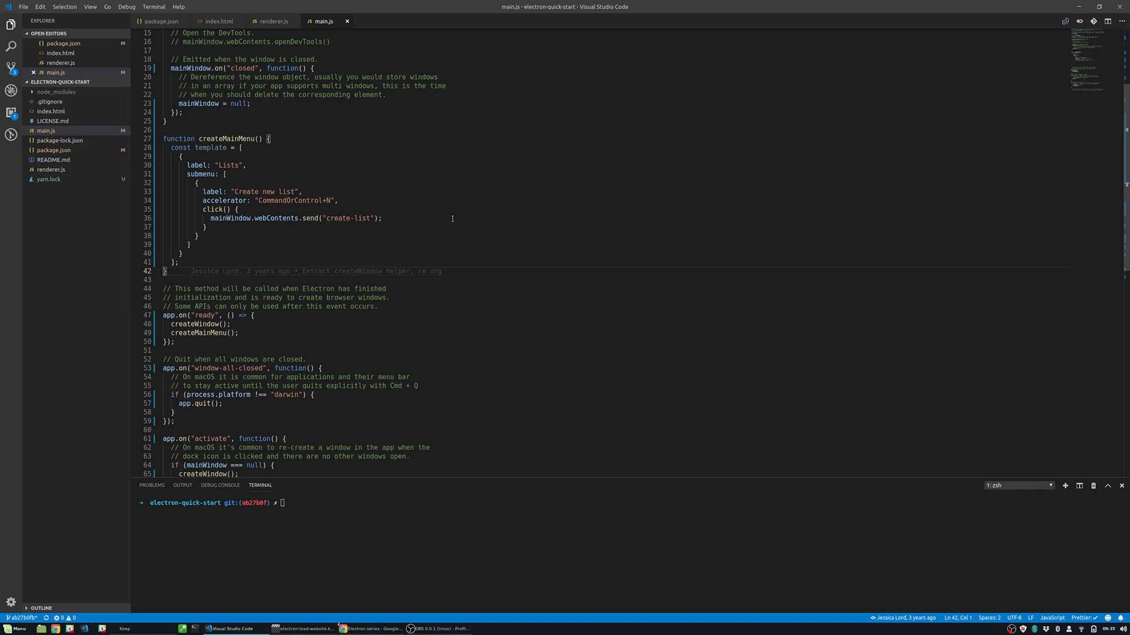
{"action": "mouse_move", "coordinate": [413, 227]}
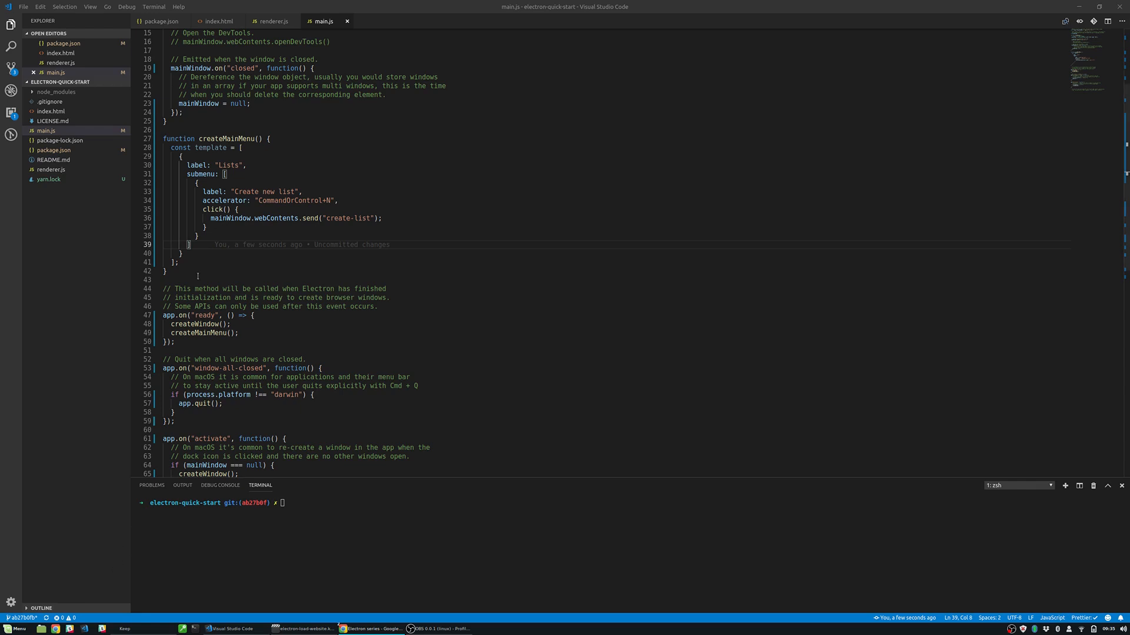
Import Menu and have createMainMenu build the template and set it as the application menu.
{"action": "key", "text": "Enter"}
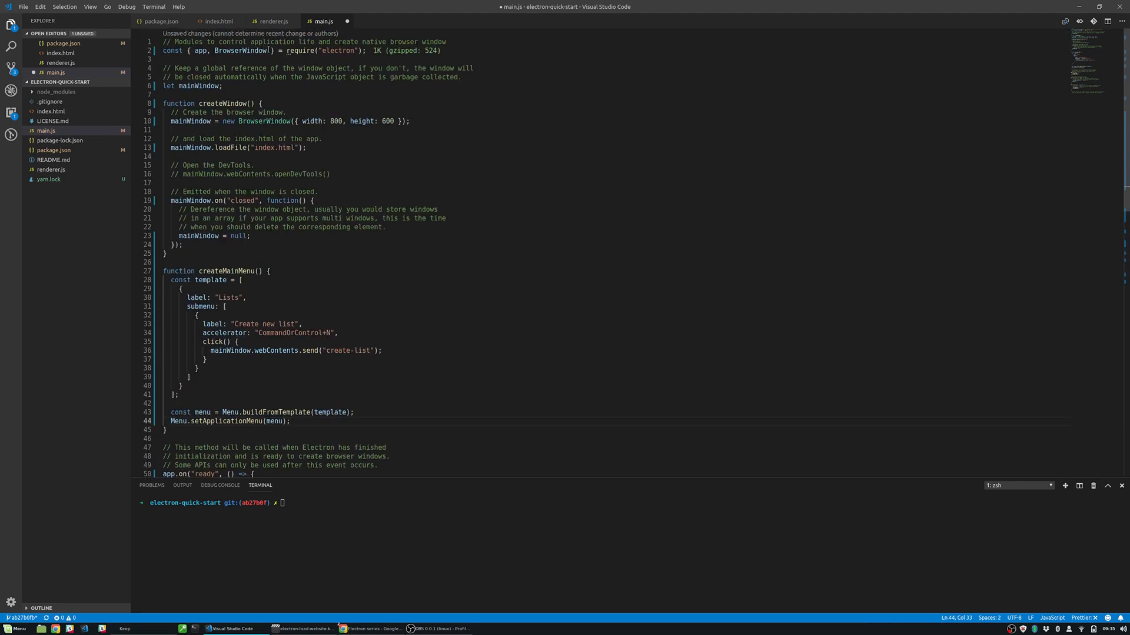
{"action": "type", "text": "Men"}
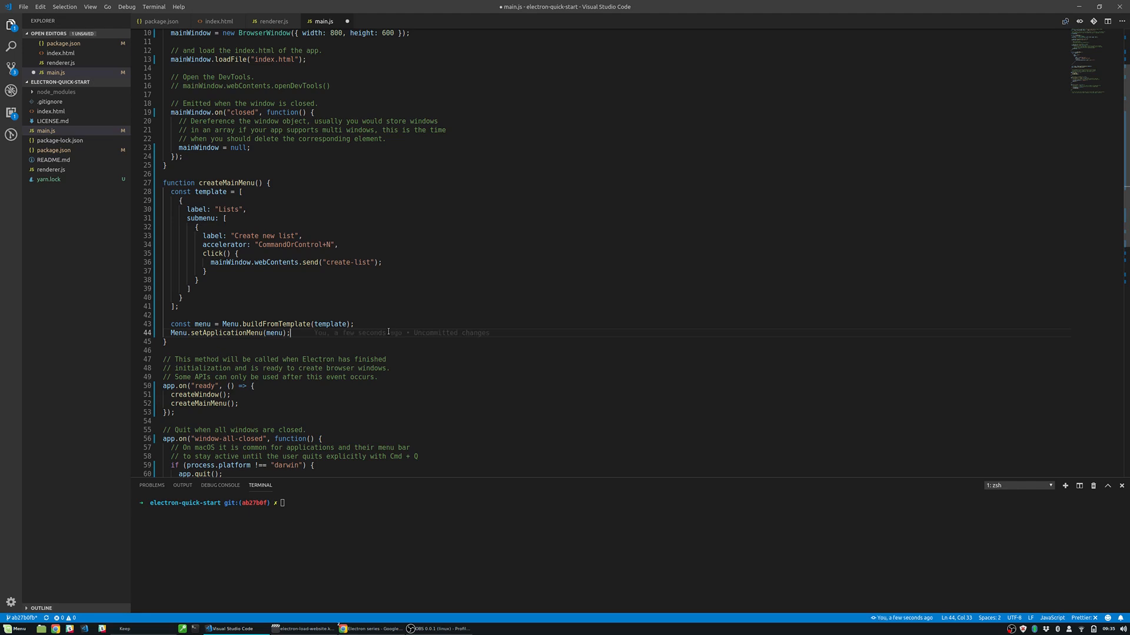
{"action": "mouse_move", "coordinate": [390, 332]}
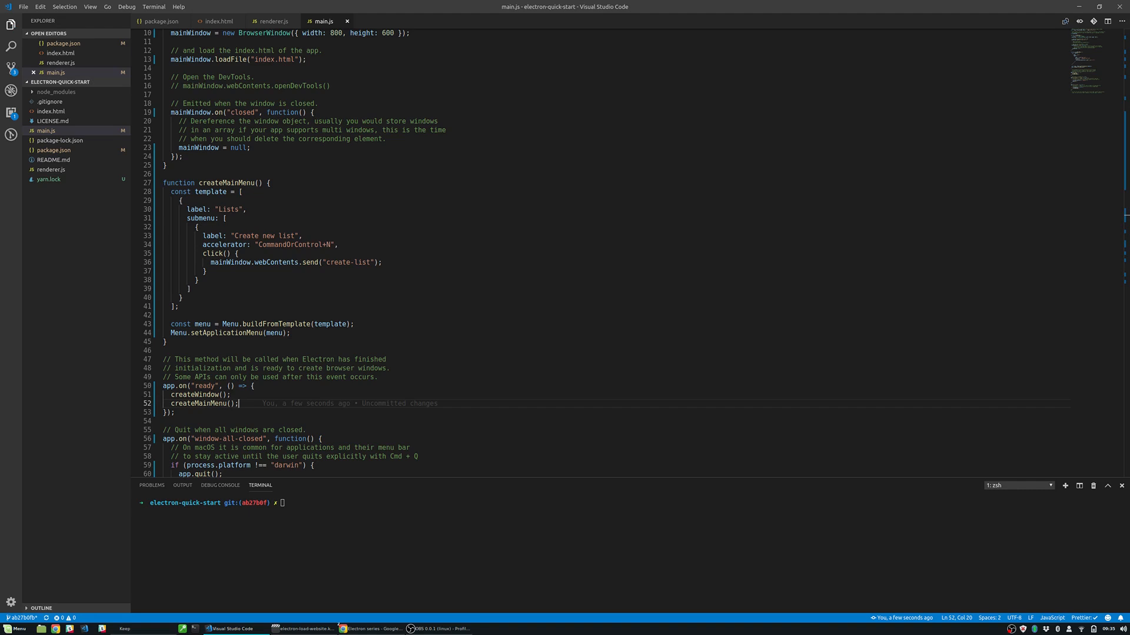
Open renderer.js via Quick Open by searching 'ren'.
{"action": "type", "text": "ren"}
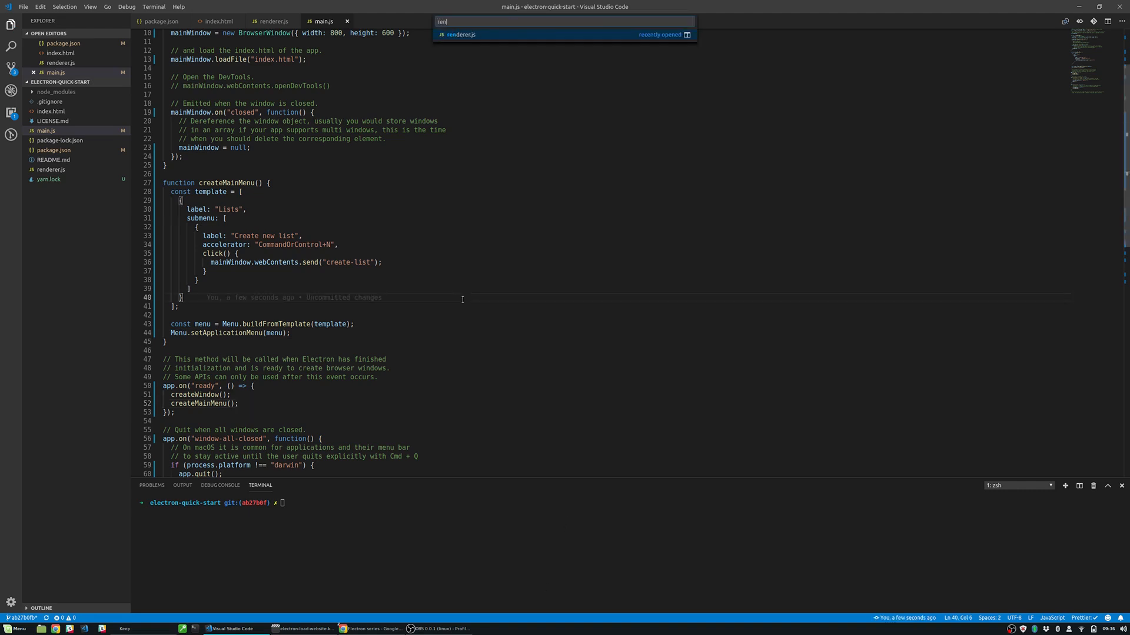
{"action": "left_click", "coordinate": [460, 34]}
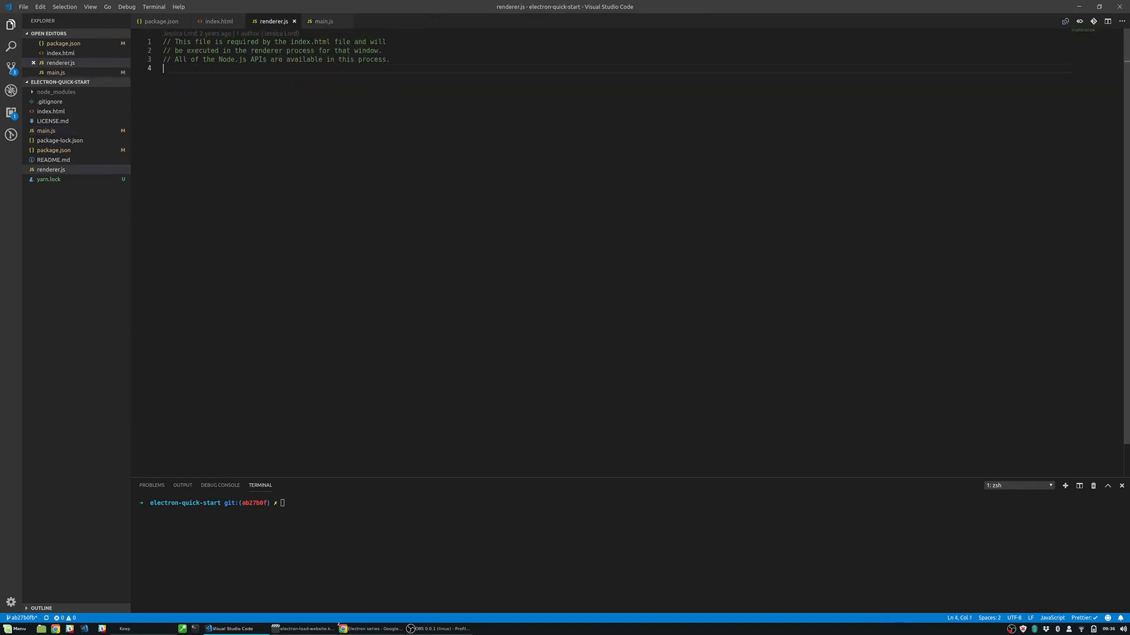
{"action": "mouse_move", "coordinate": [317, 271]}
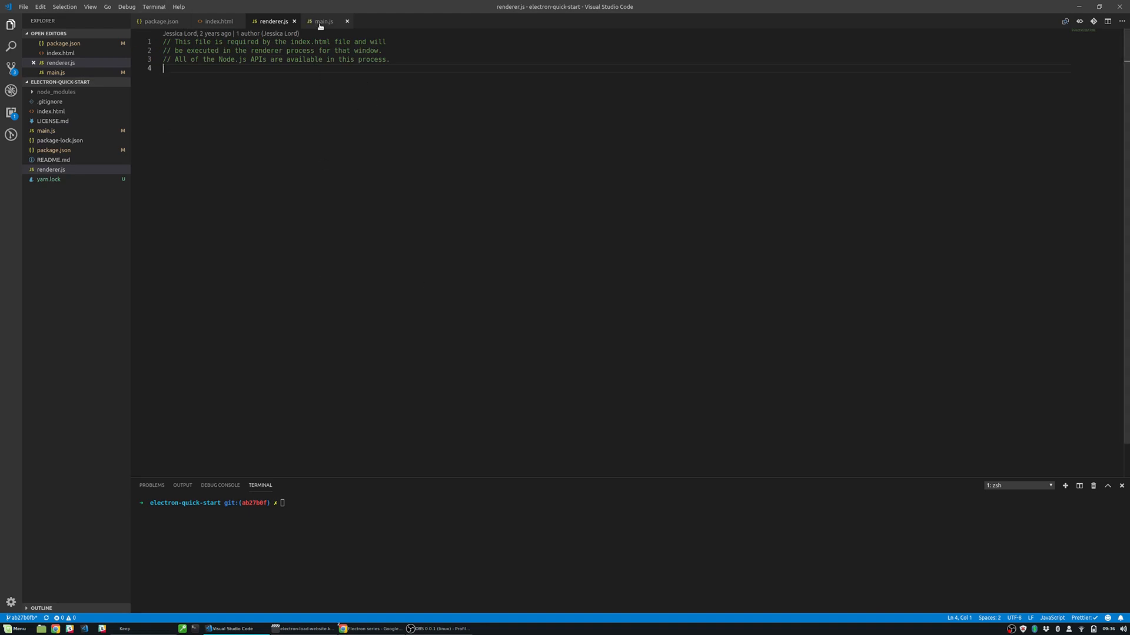
In main.js add webPreferences preloading `${__dirname}/renderer.js`, then return to renderer.js.
{"action": "left_click", "coordinate": [327, 21]}
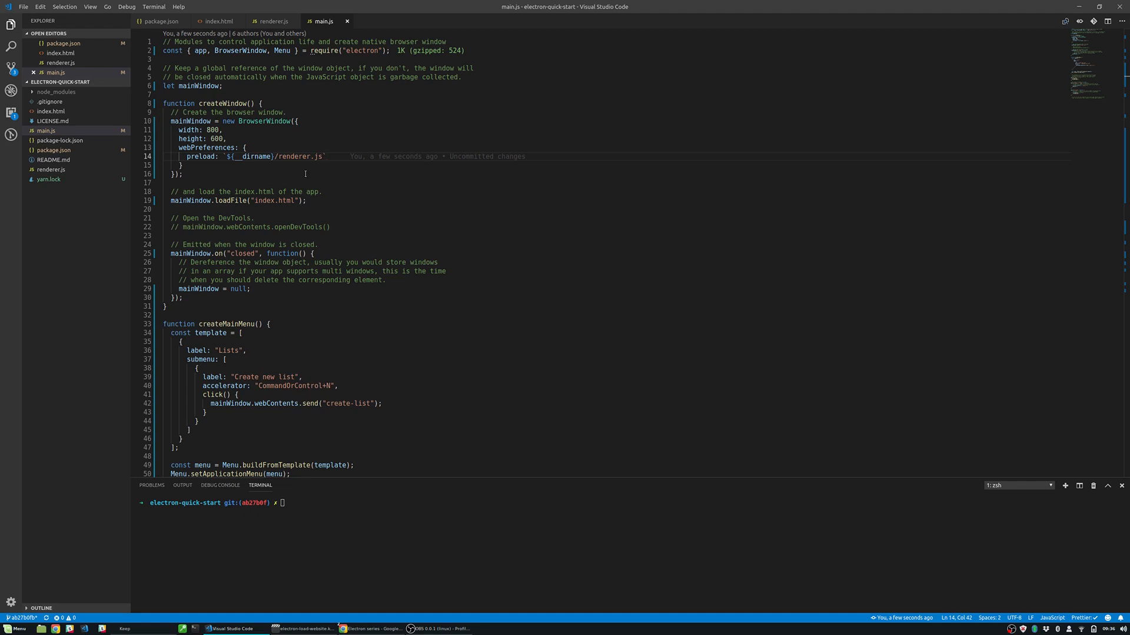
{"action": "left_click", "coordinate": [274, 21]}
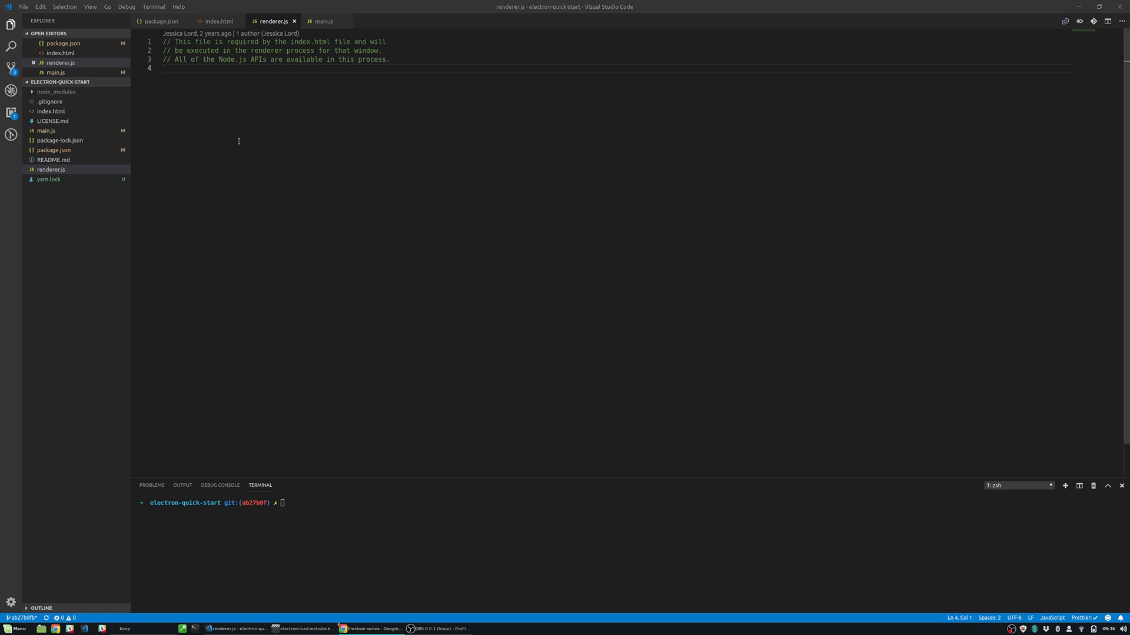
Require ipcRenderer and on 'create-list' click the page's .createList element; enter yarn start.
{"action": "type", "text": "const { ipcRenderer } = require(\"electron\");"}
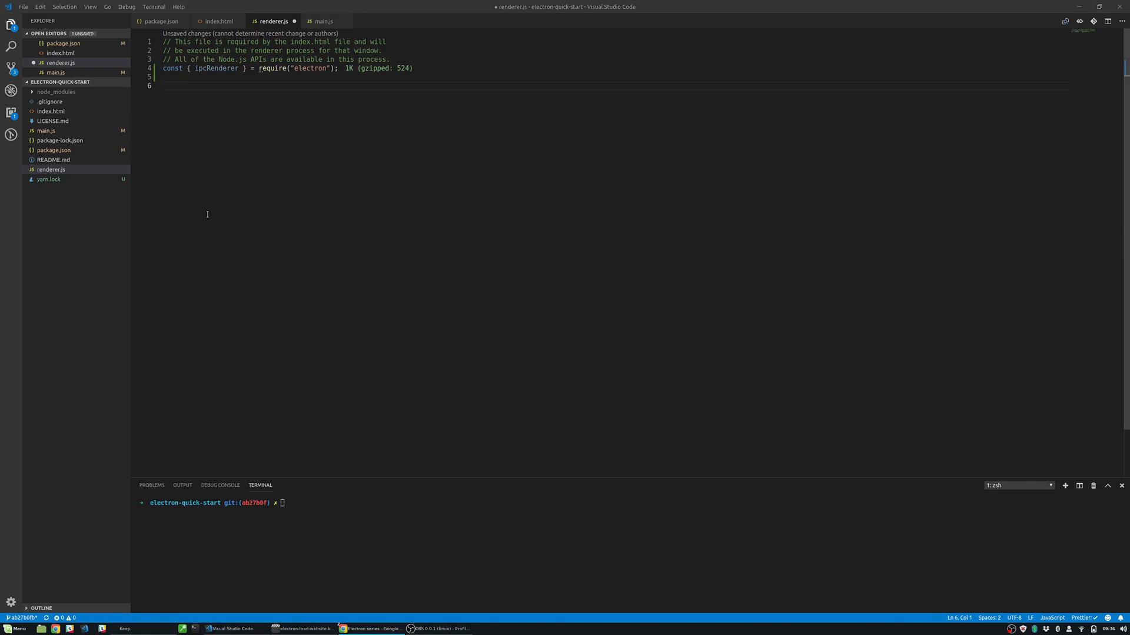
{"action": "type", "text": "ipcRenderer.on(\"create-list\", () => {"}
{"action": "type", "text": "document.querySelector(\".createList\").click();"}
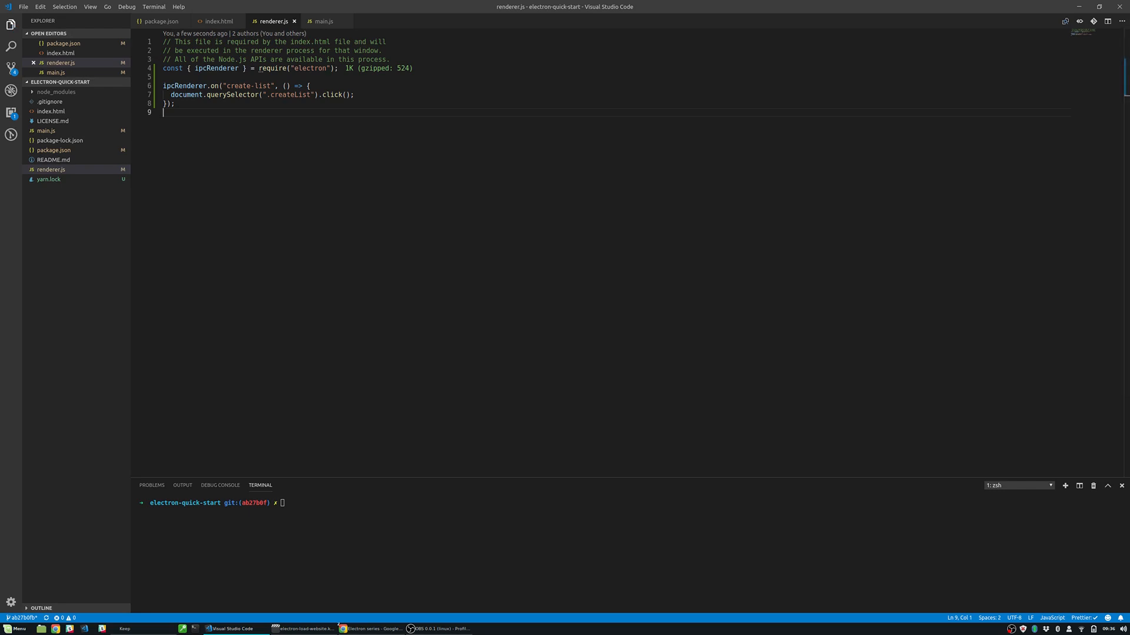
{"action": "mouse_move", "coordinate": [293, 145]}
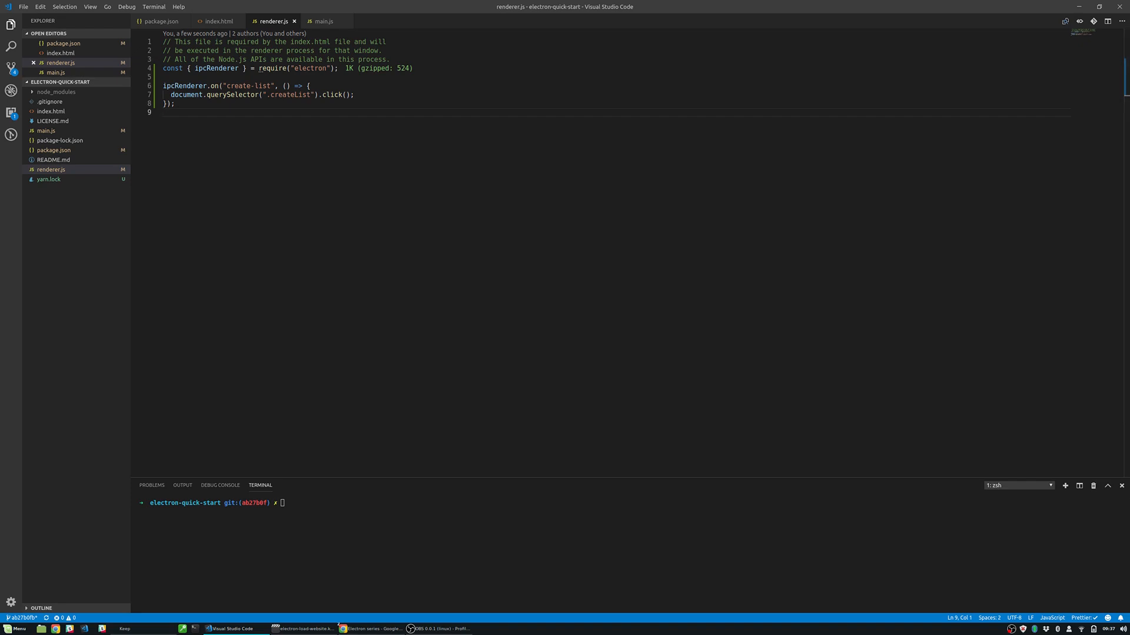
{"action": "type", "text": "yarn start"}
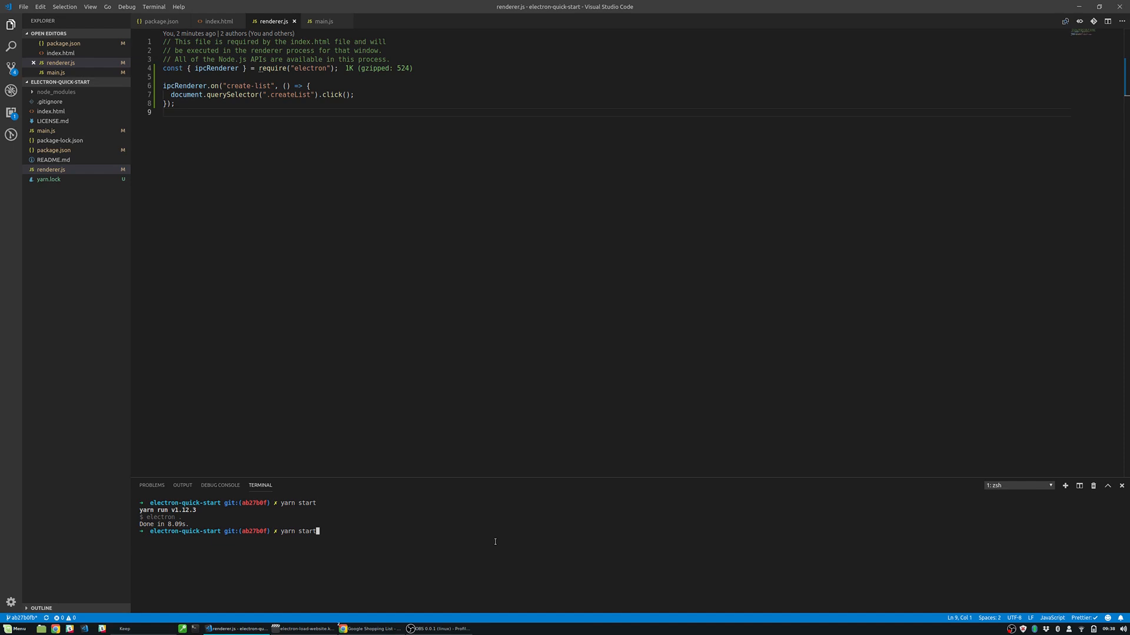
Launch the Electron app and show its Lists menu with Create new list.
{"action": "key", "text": "Enter"}
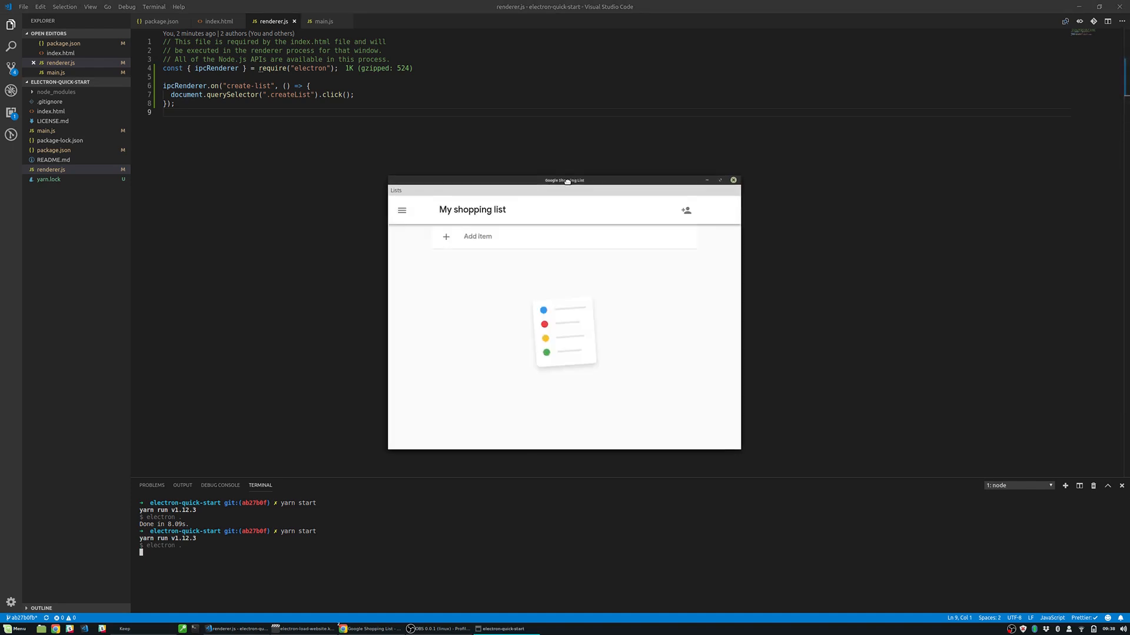
{"action": "left_click_drag", "start_coordinate": [564, 180], "coordinate": [567, 169]}
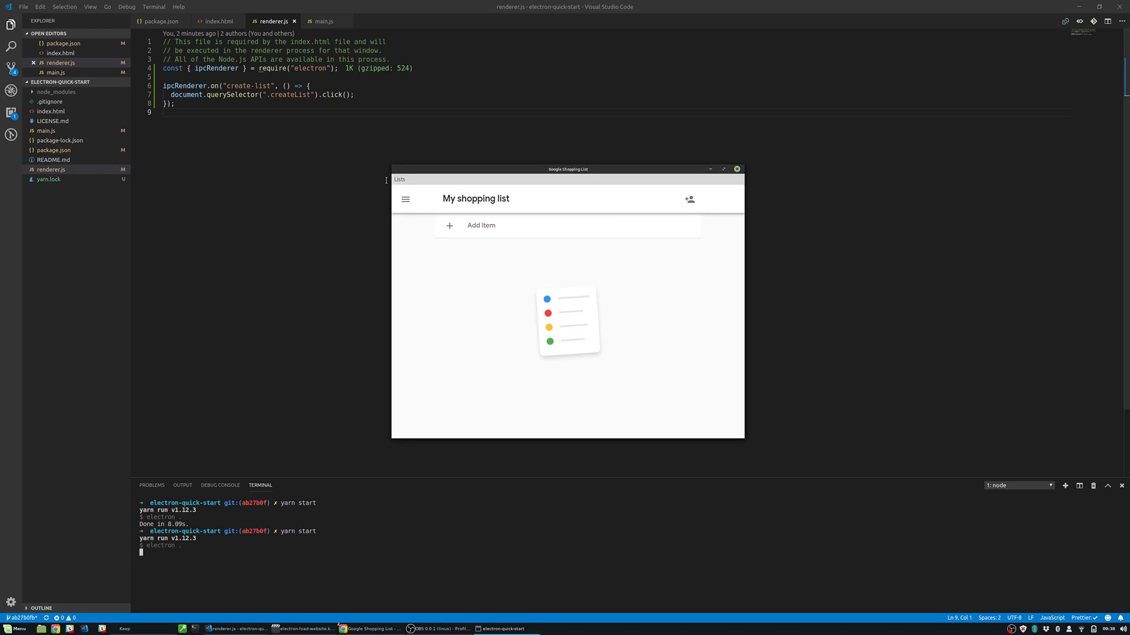
{"action": "left_click", "coordinate": [400, 178]}
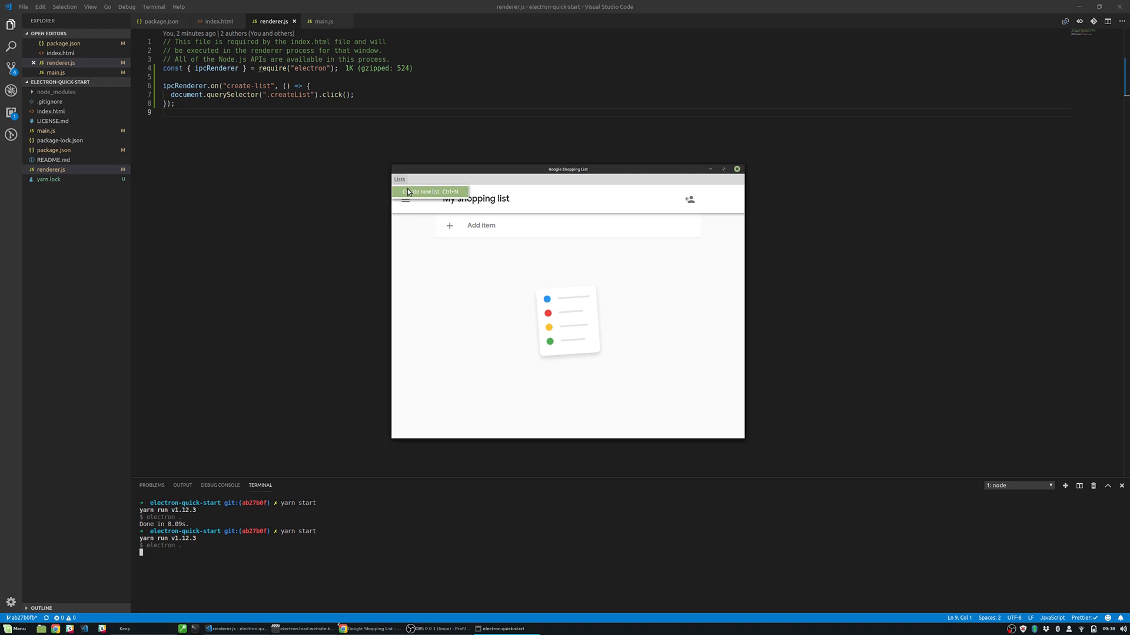
Use Lists > Create new list to create a list named 'test list'.
{"action": "left_click", "coordinate": [426, 191]}
{"action": "type", "text": "test list"}
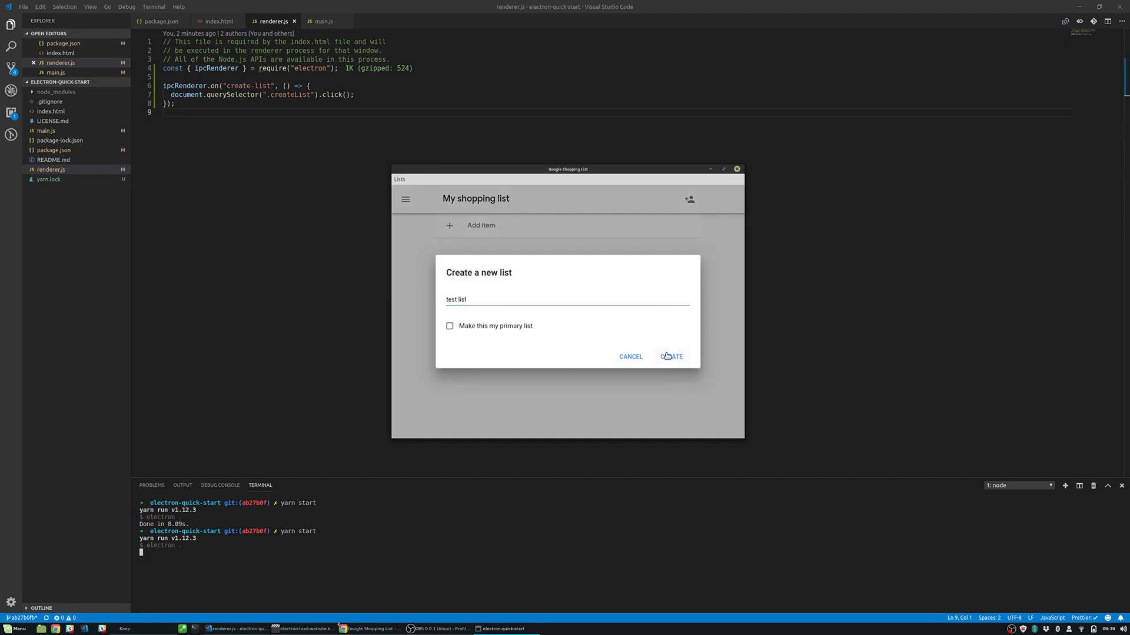
{"action": "left_click", "coordinate": [671, 355]}
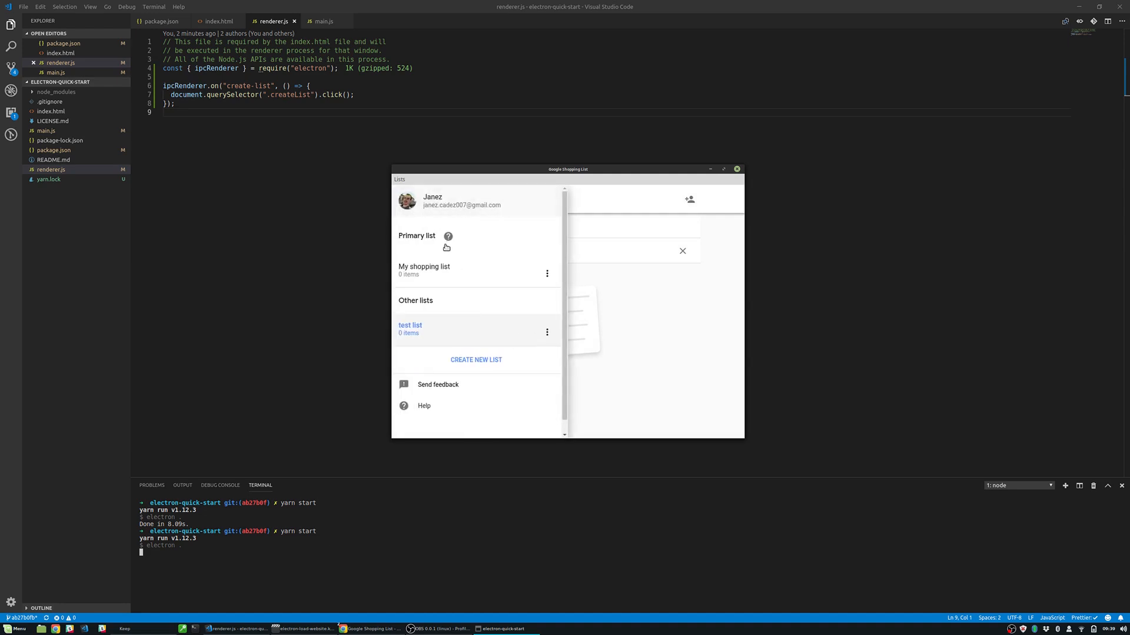
Return to My shopping list and add an item named 'eggs'.
{"action": "left_click", "coordinate": [424, 268]}
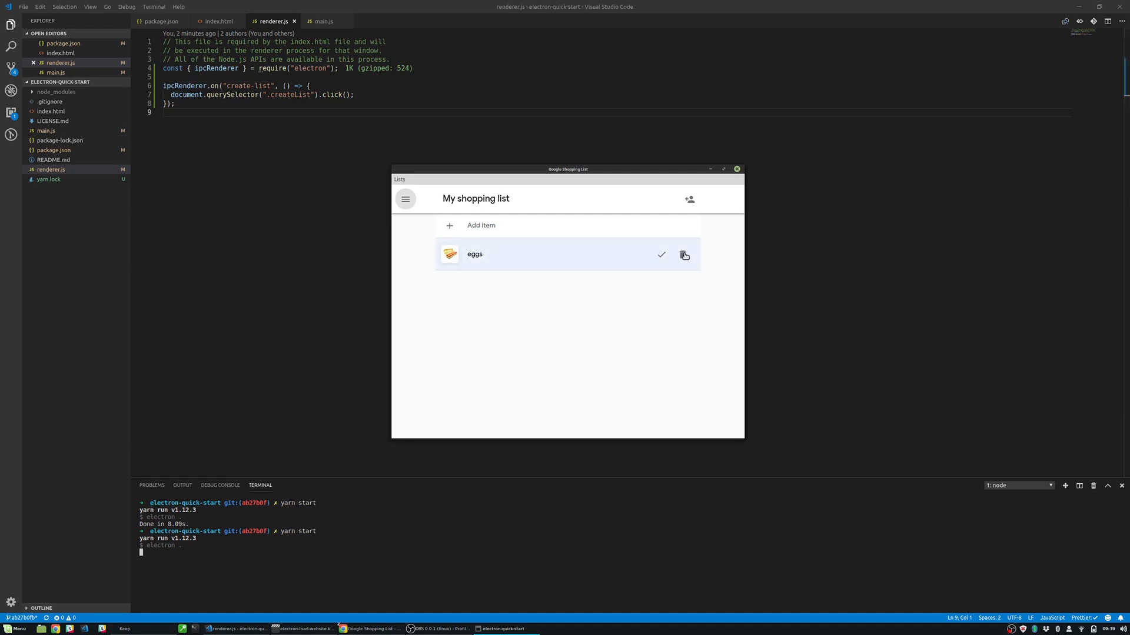
{"action": "mouse_move", "coordinate": [606, 238]}
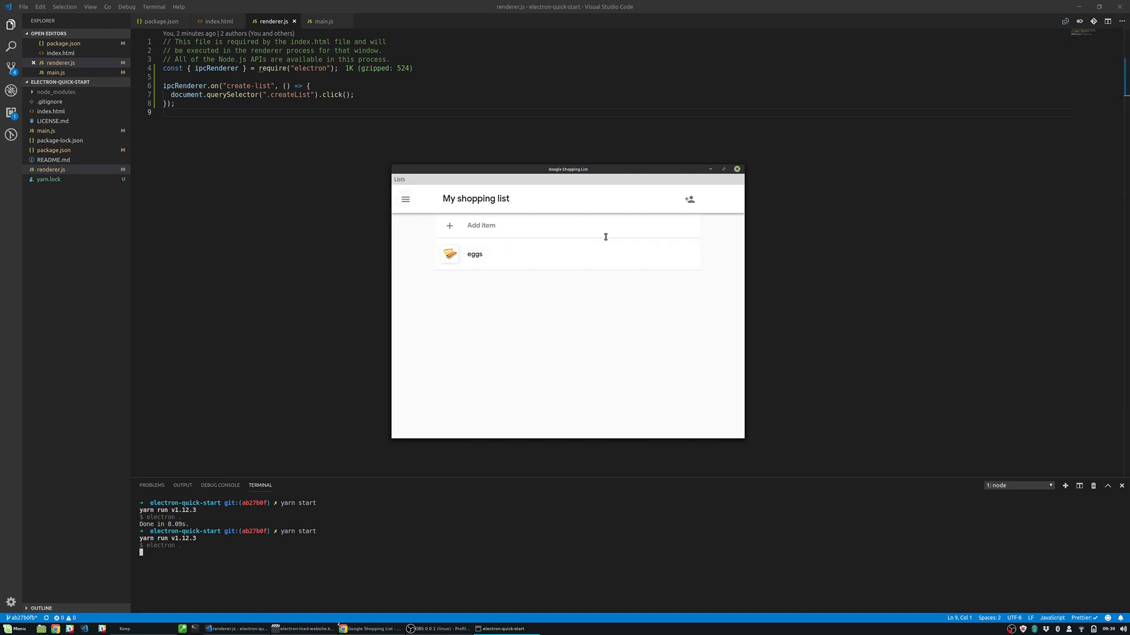